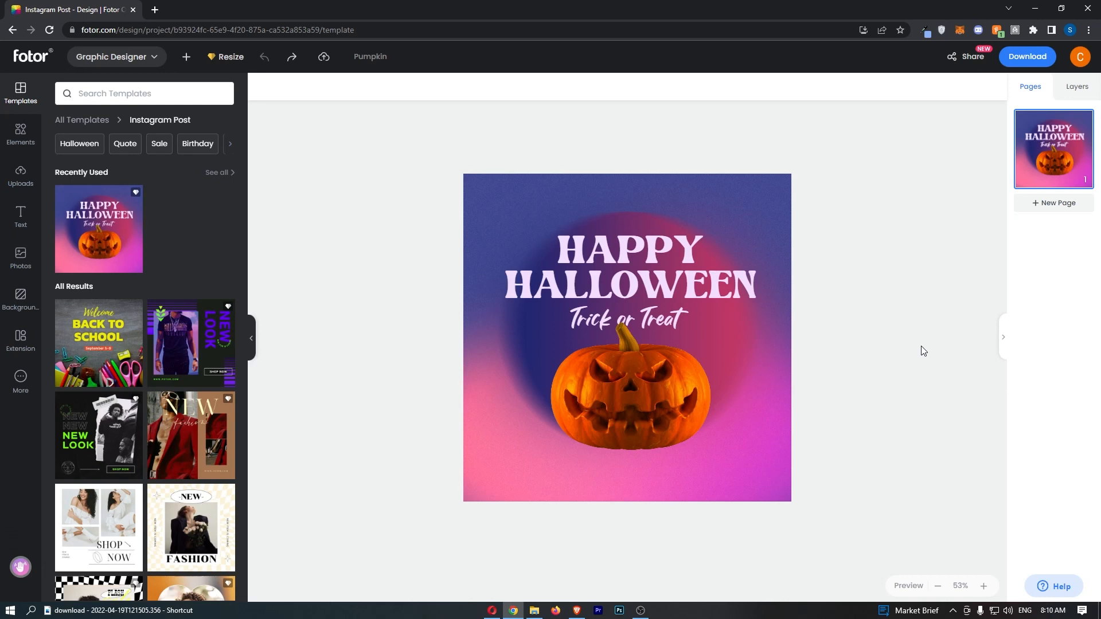
Step: Select the pumpkin image below the Trick or Treat text and delete it
click(626, 337)
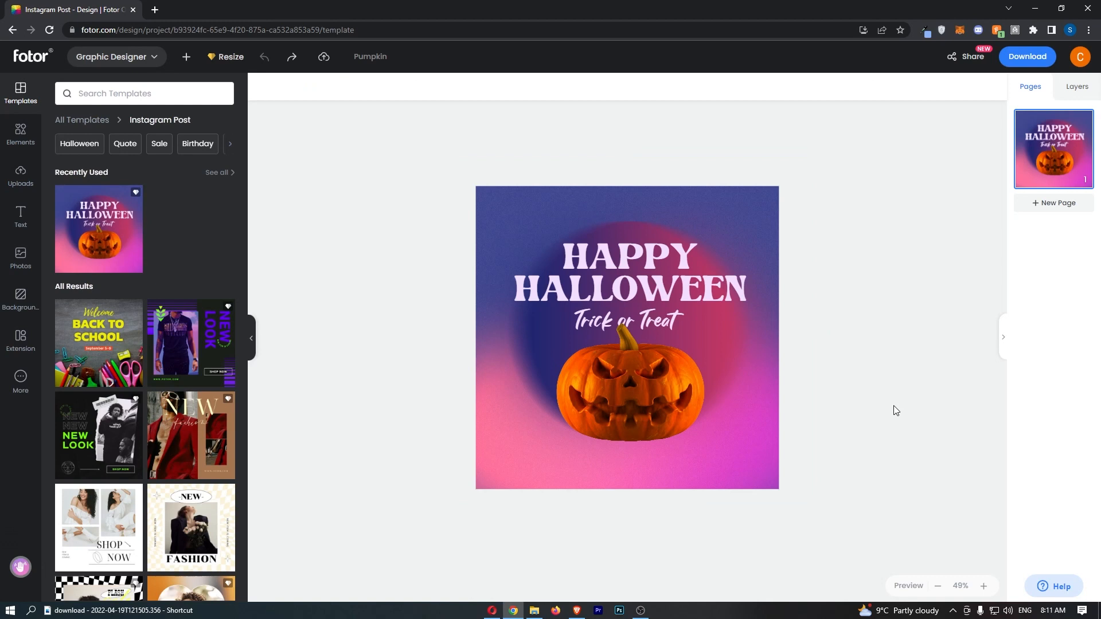
click(628, 393)
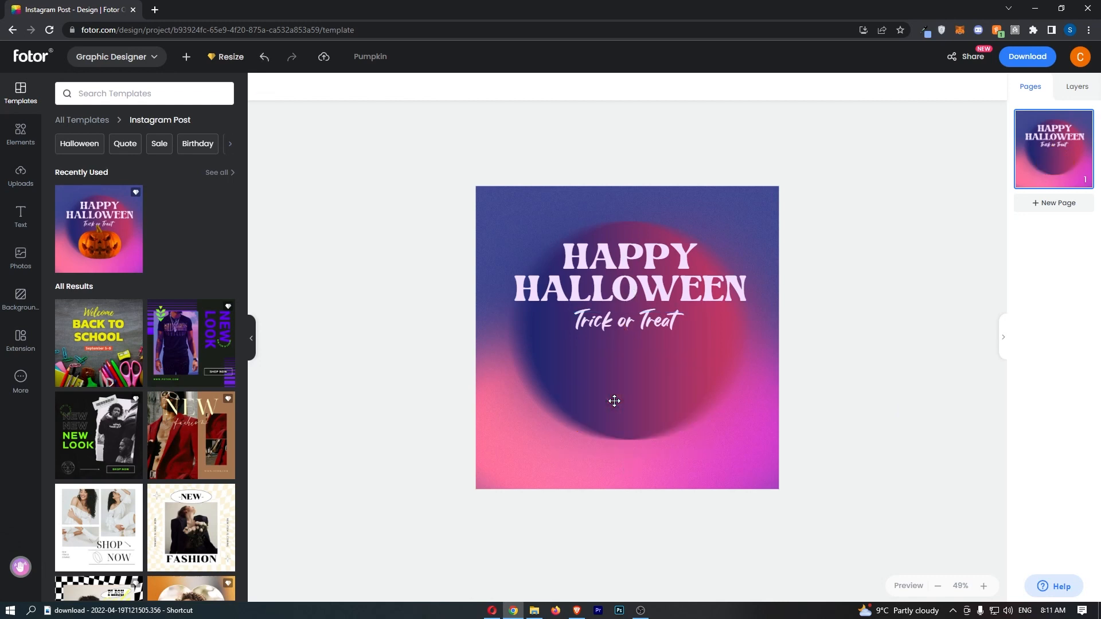
mouse_move(770, 391)
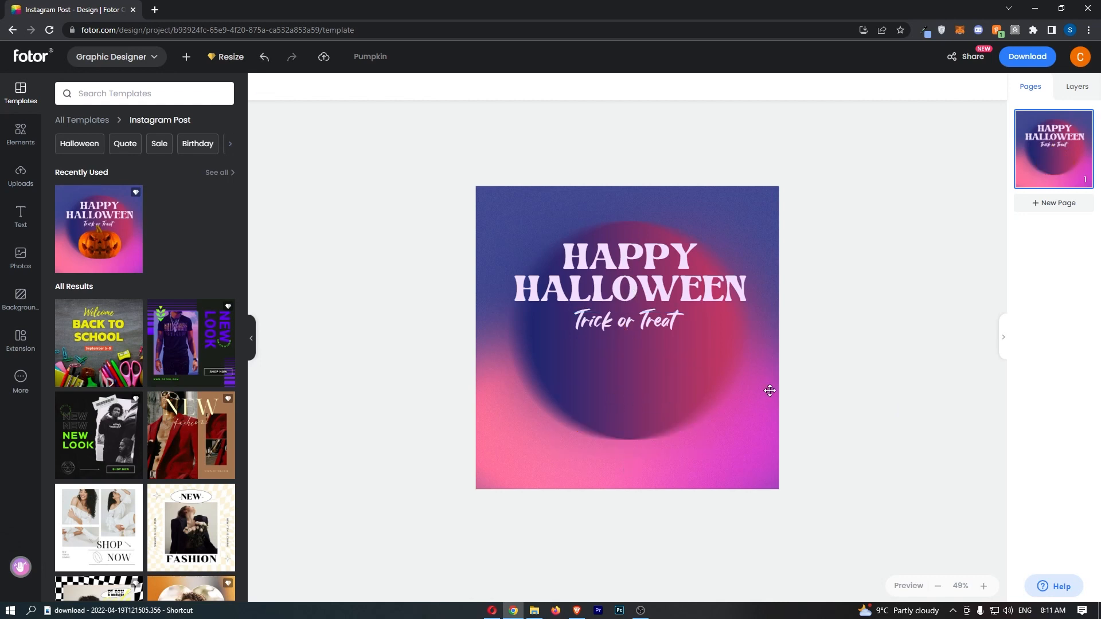
mouse_move(779, 354)
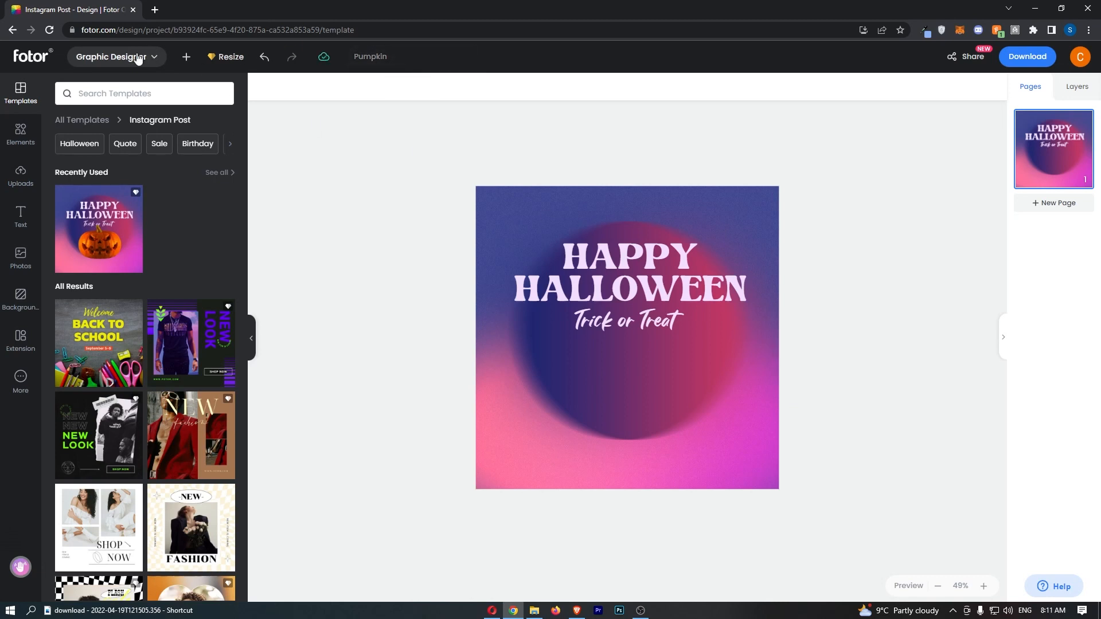
mouse_move(265, 56)
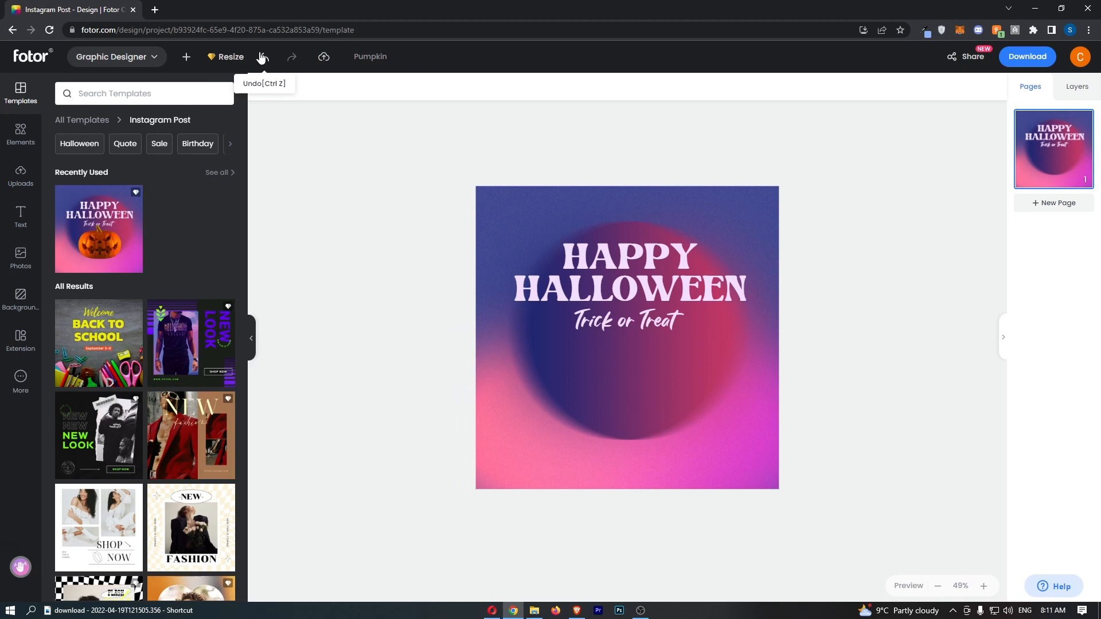
mouse_move(263, 59)
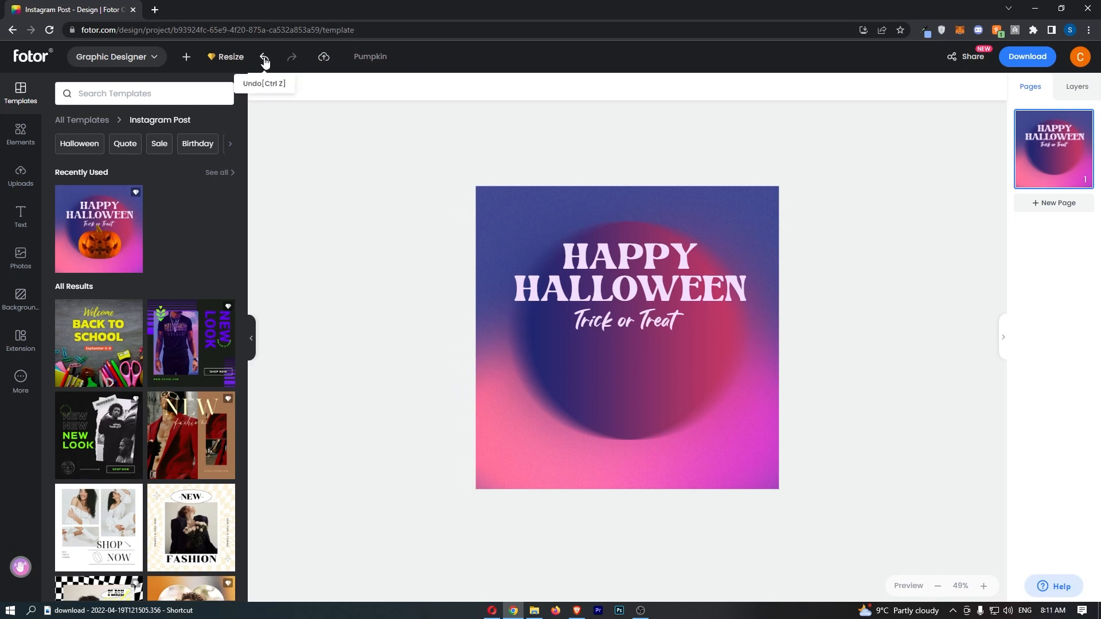
Step: Undo the deletion to bring the pumpkin back under the greeting
click(265, 57)
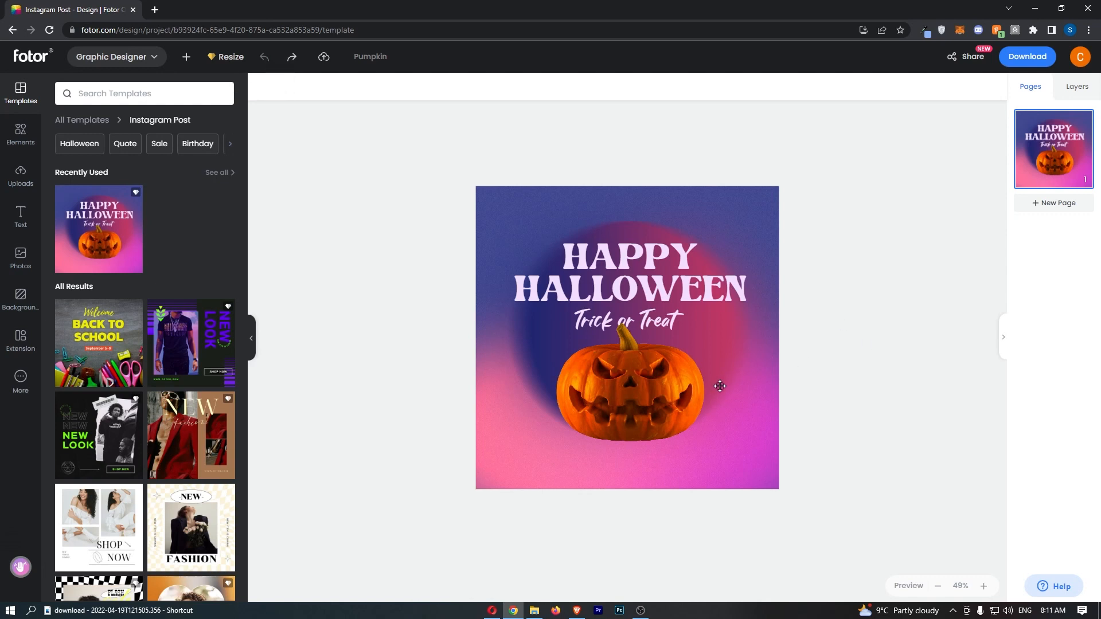